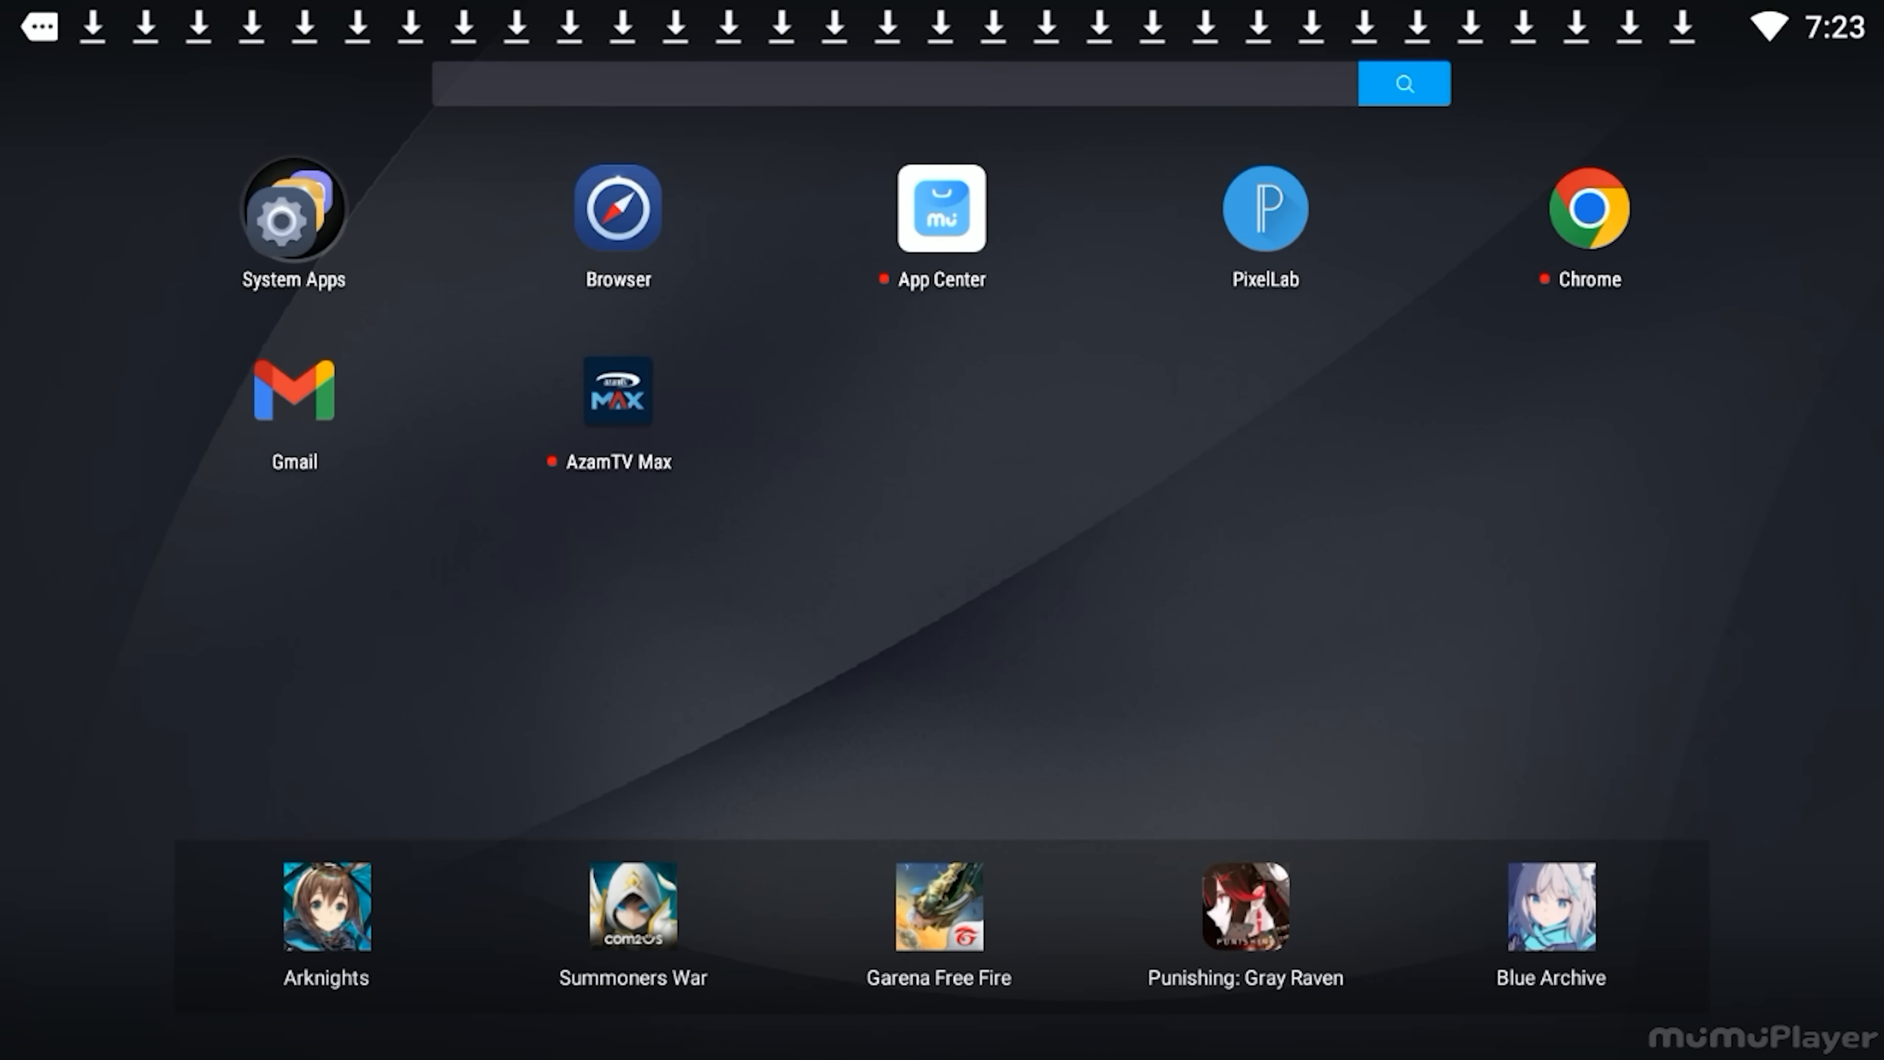
Launch PixelLab from the MuMu Player home screen, reopening the umbrella collage
left_click(1262, 207)
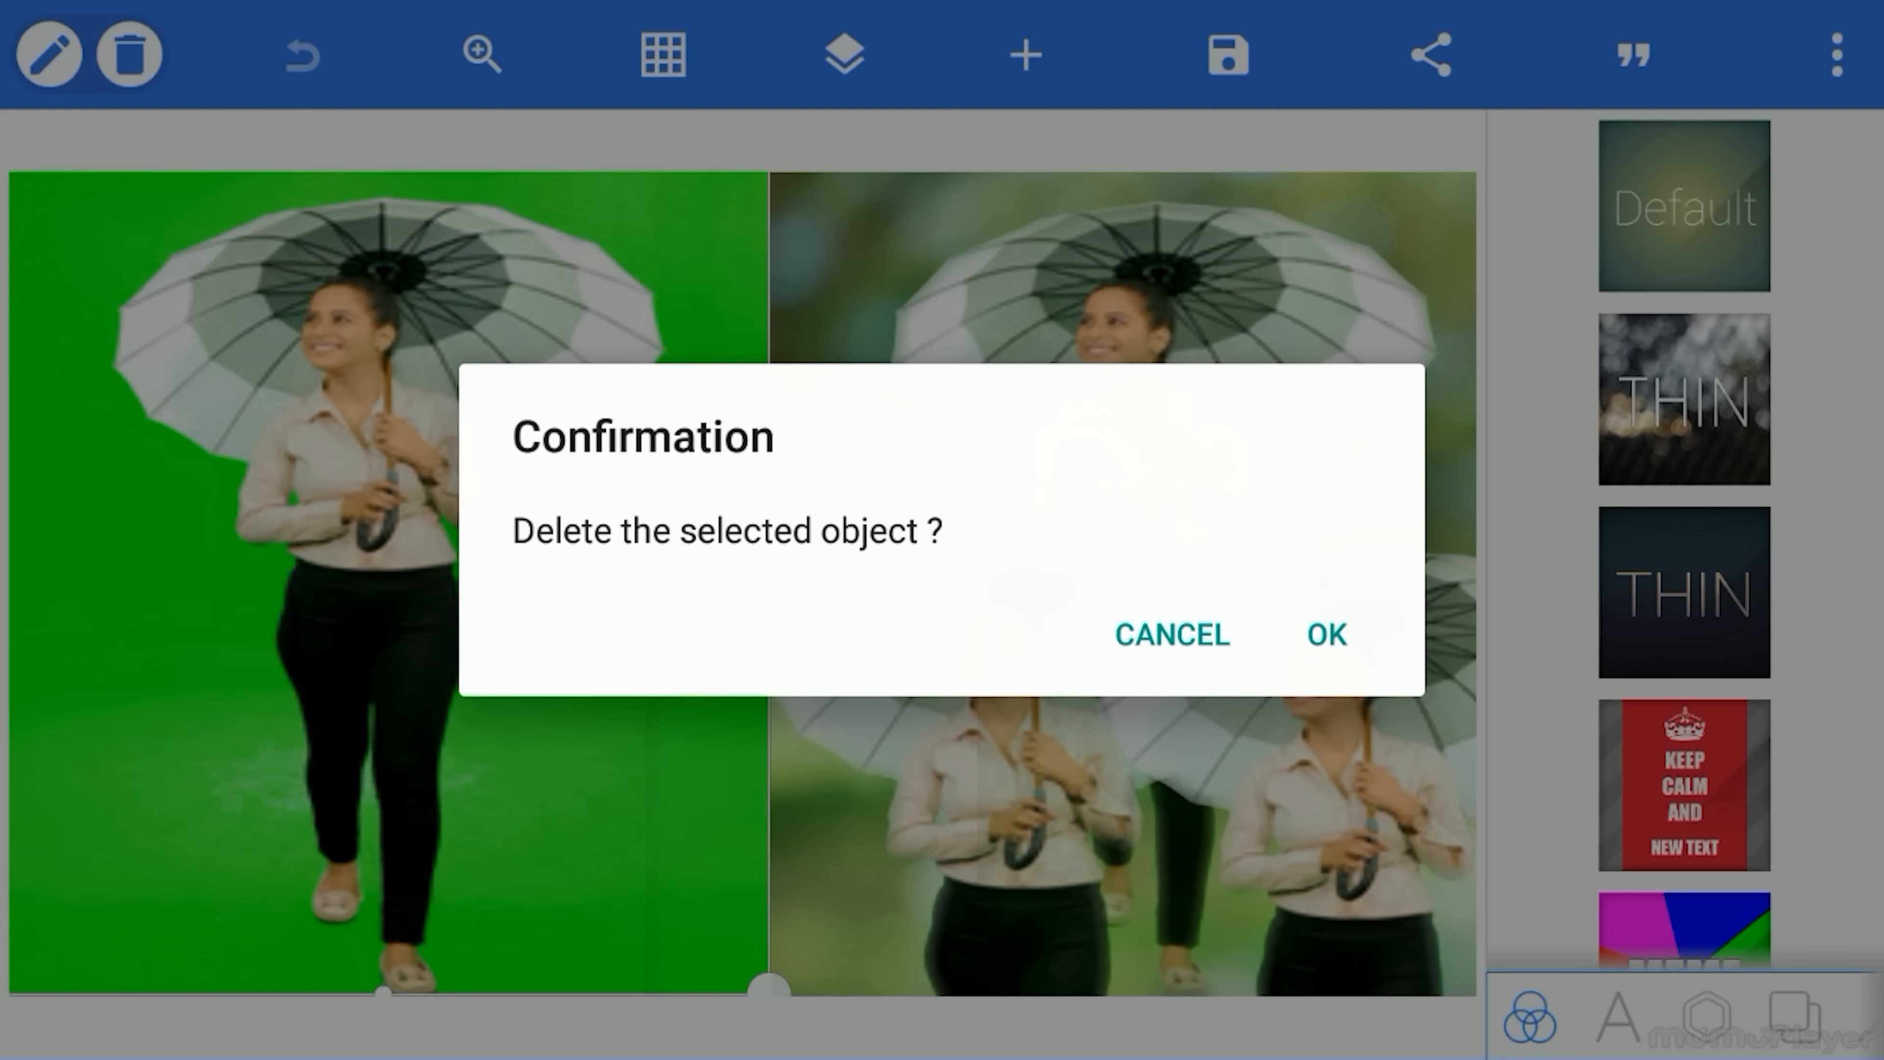
Delete the old umbrella photos and place the blurred tree bokeh photo in the right half
left_click(1323, 635)
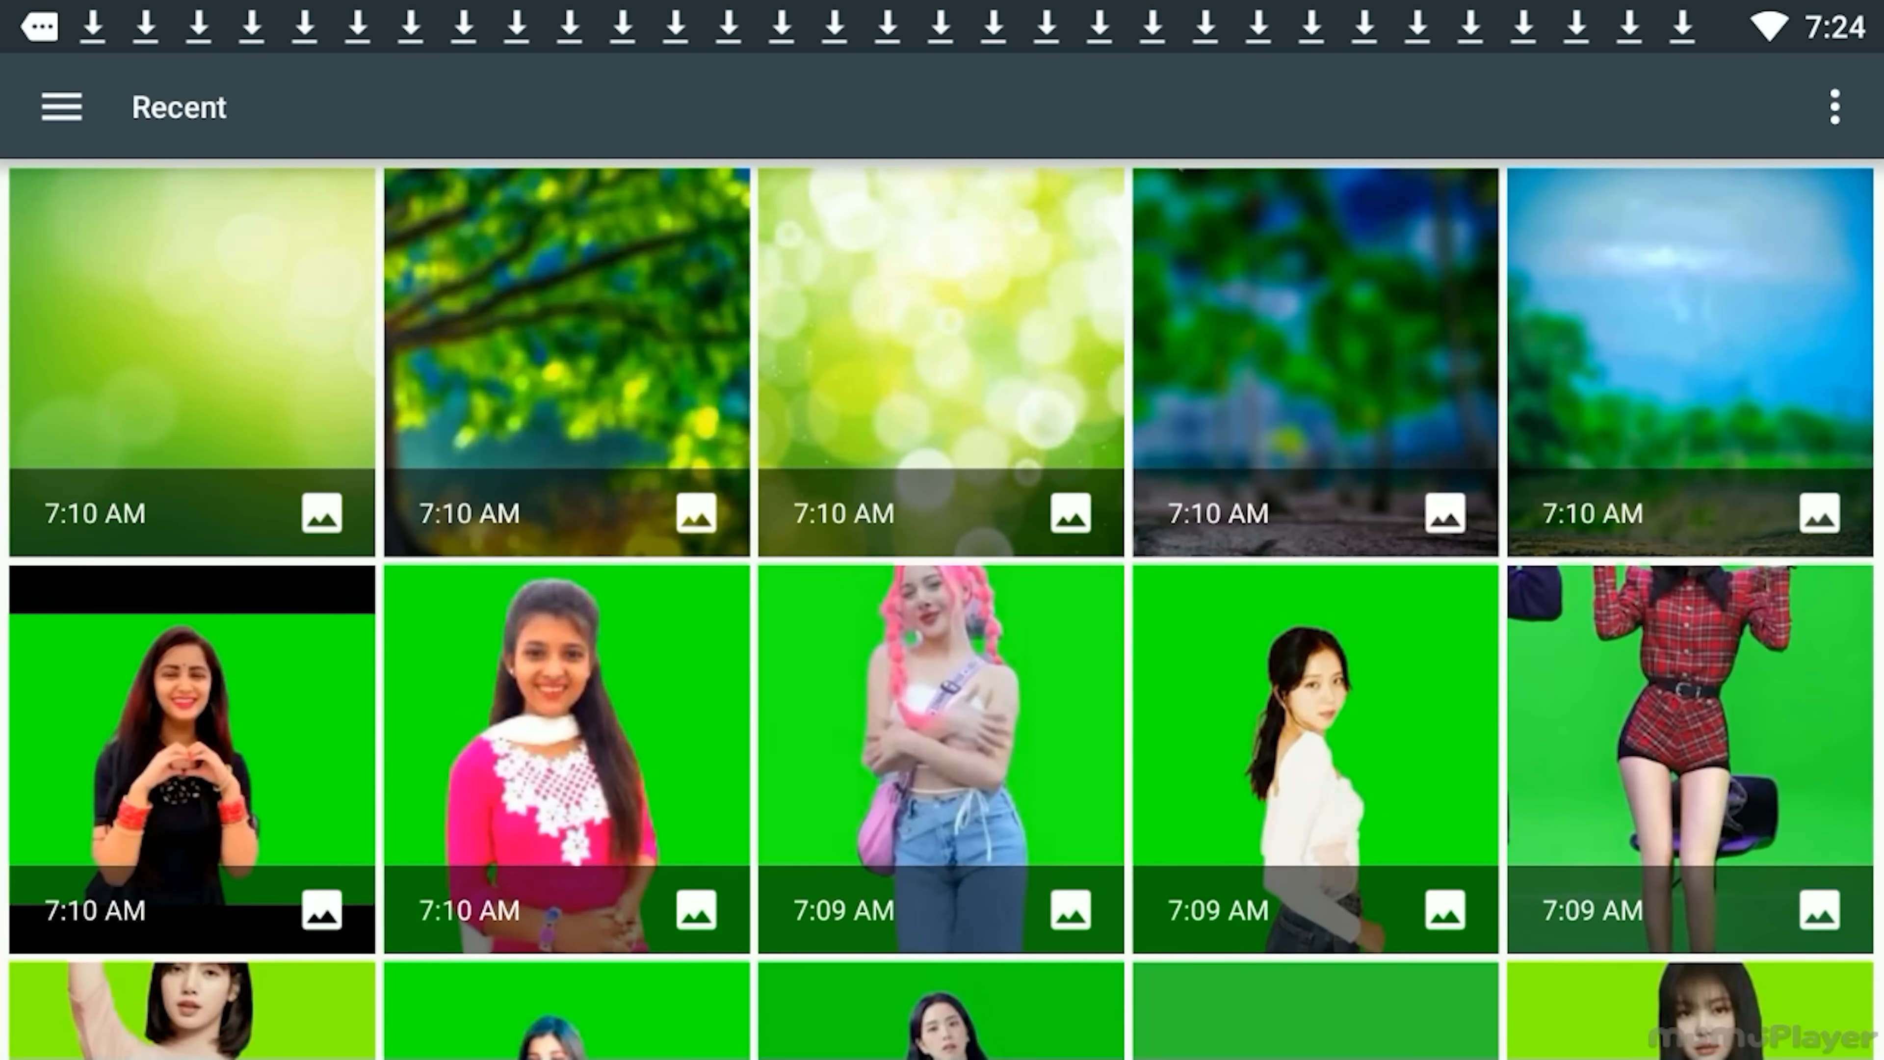
left_click(565, 360)
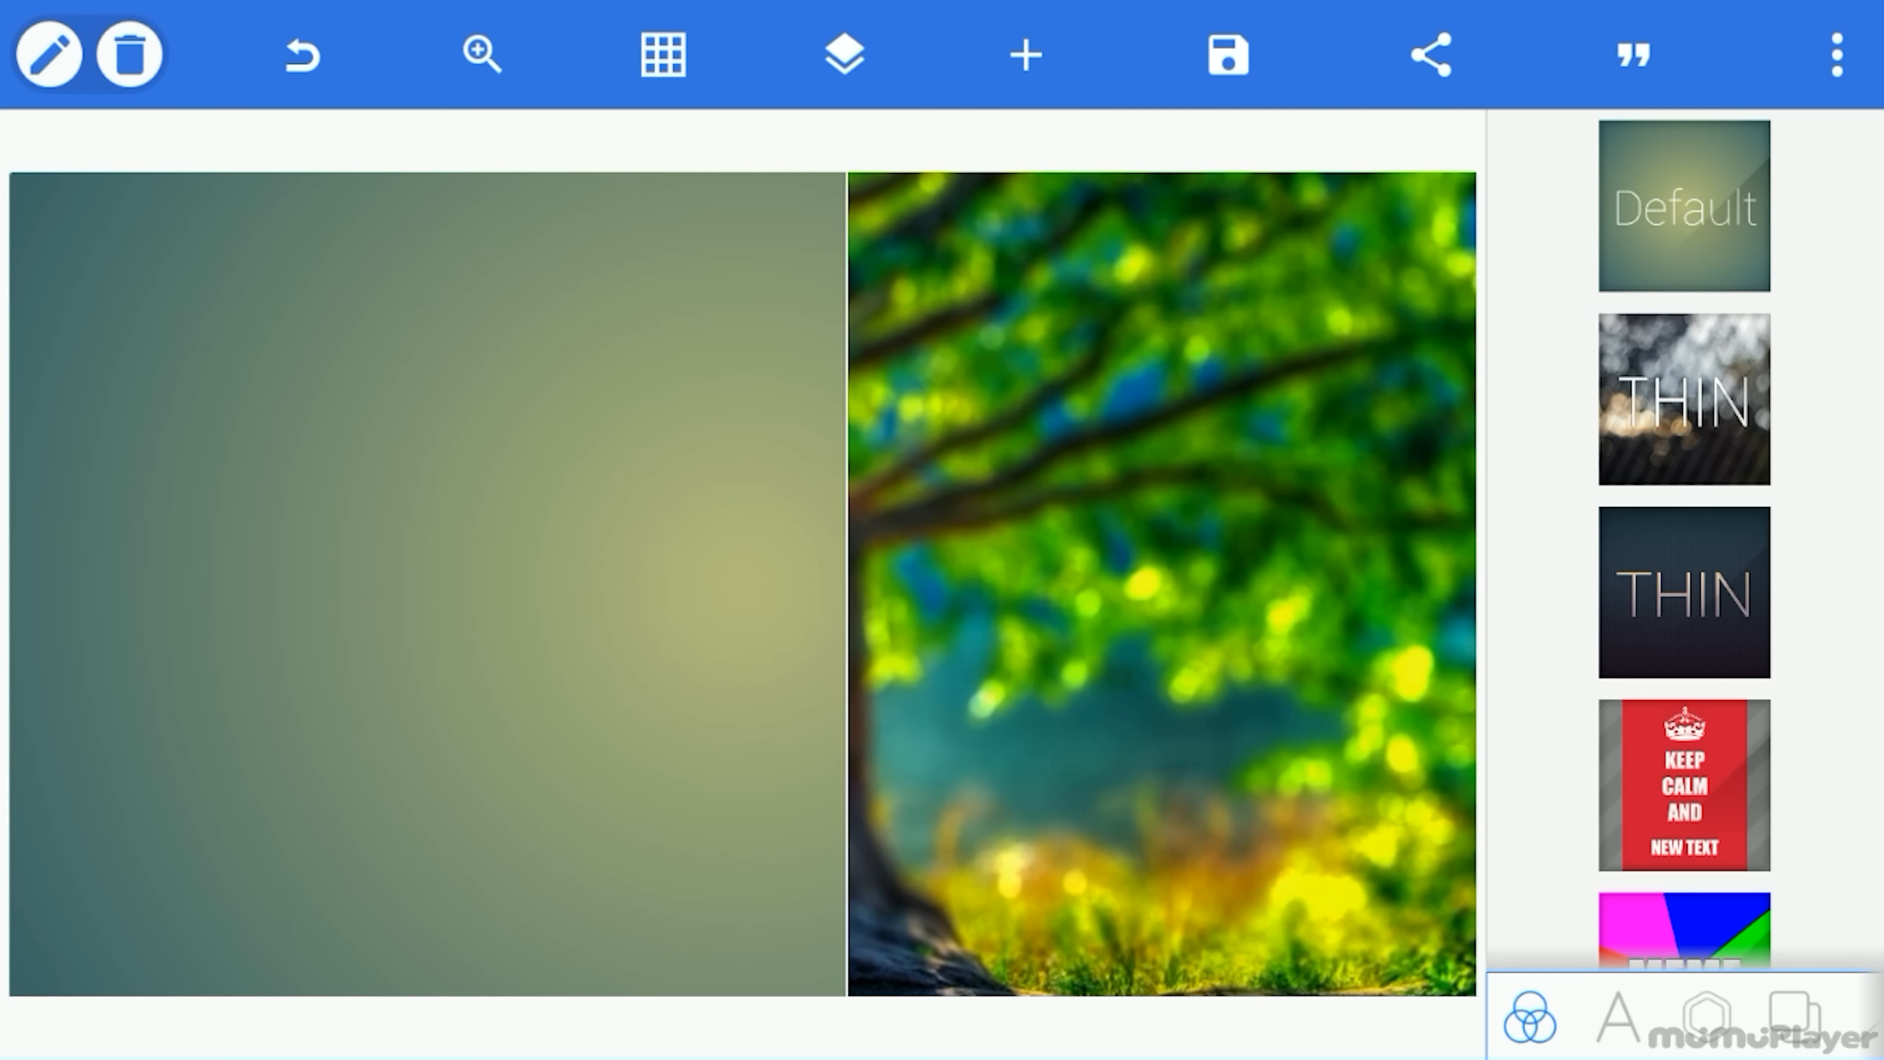
left_click(843, 55)
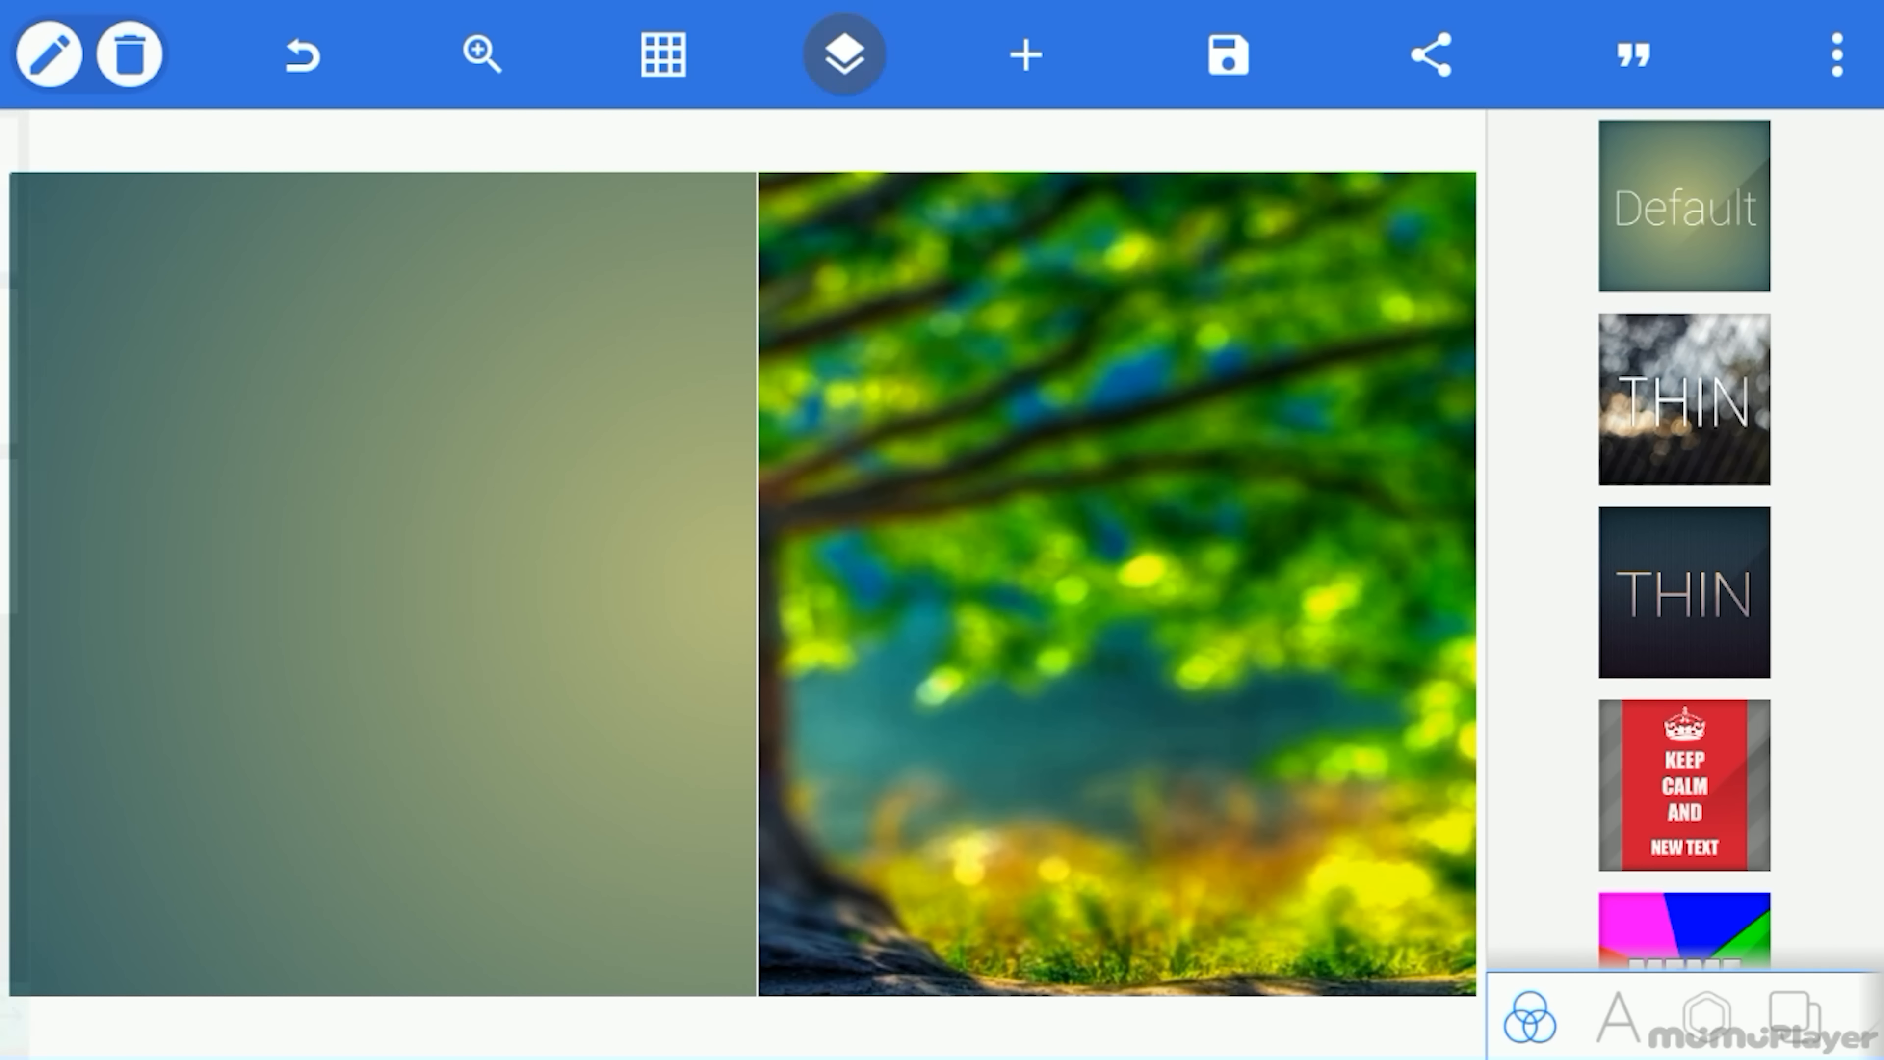
Add the green-screen woman photo, fit it to its half and centre the divider between halves
left_click(841, 54)
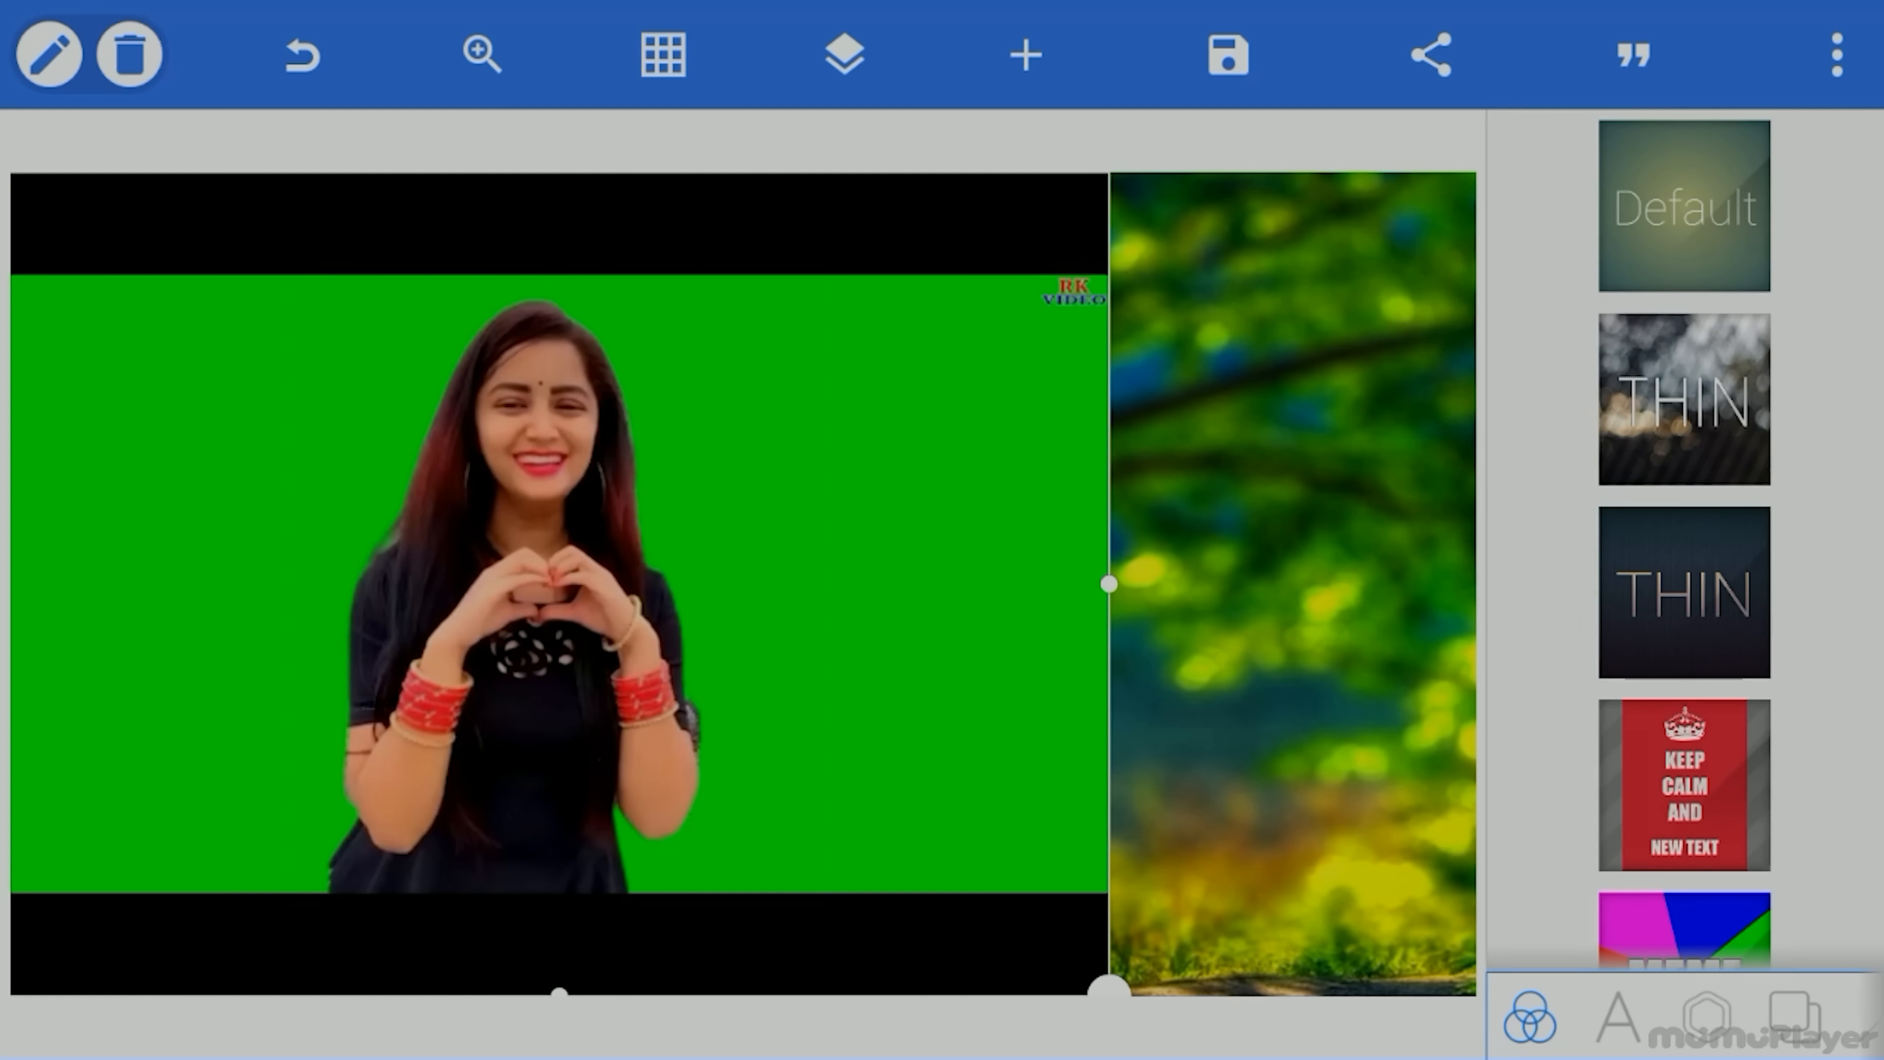
left_click(481, 55)
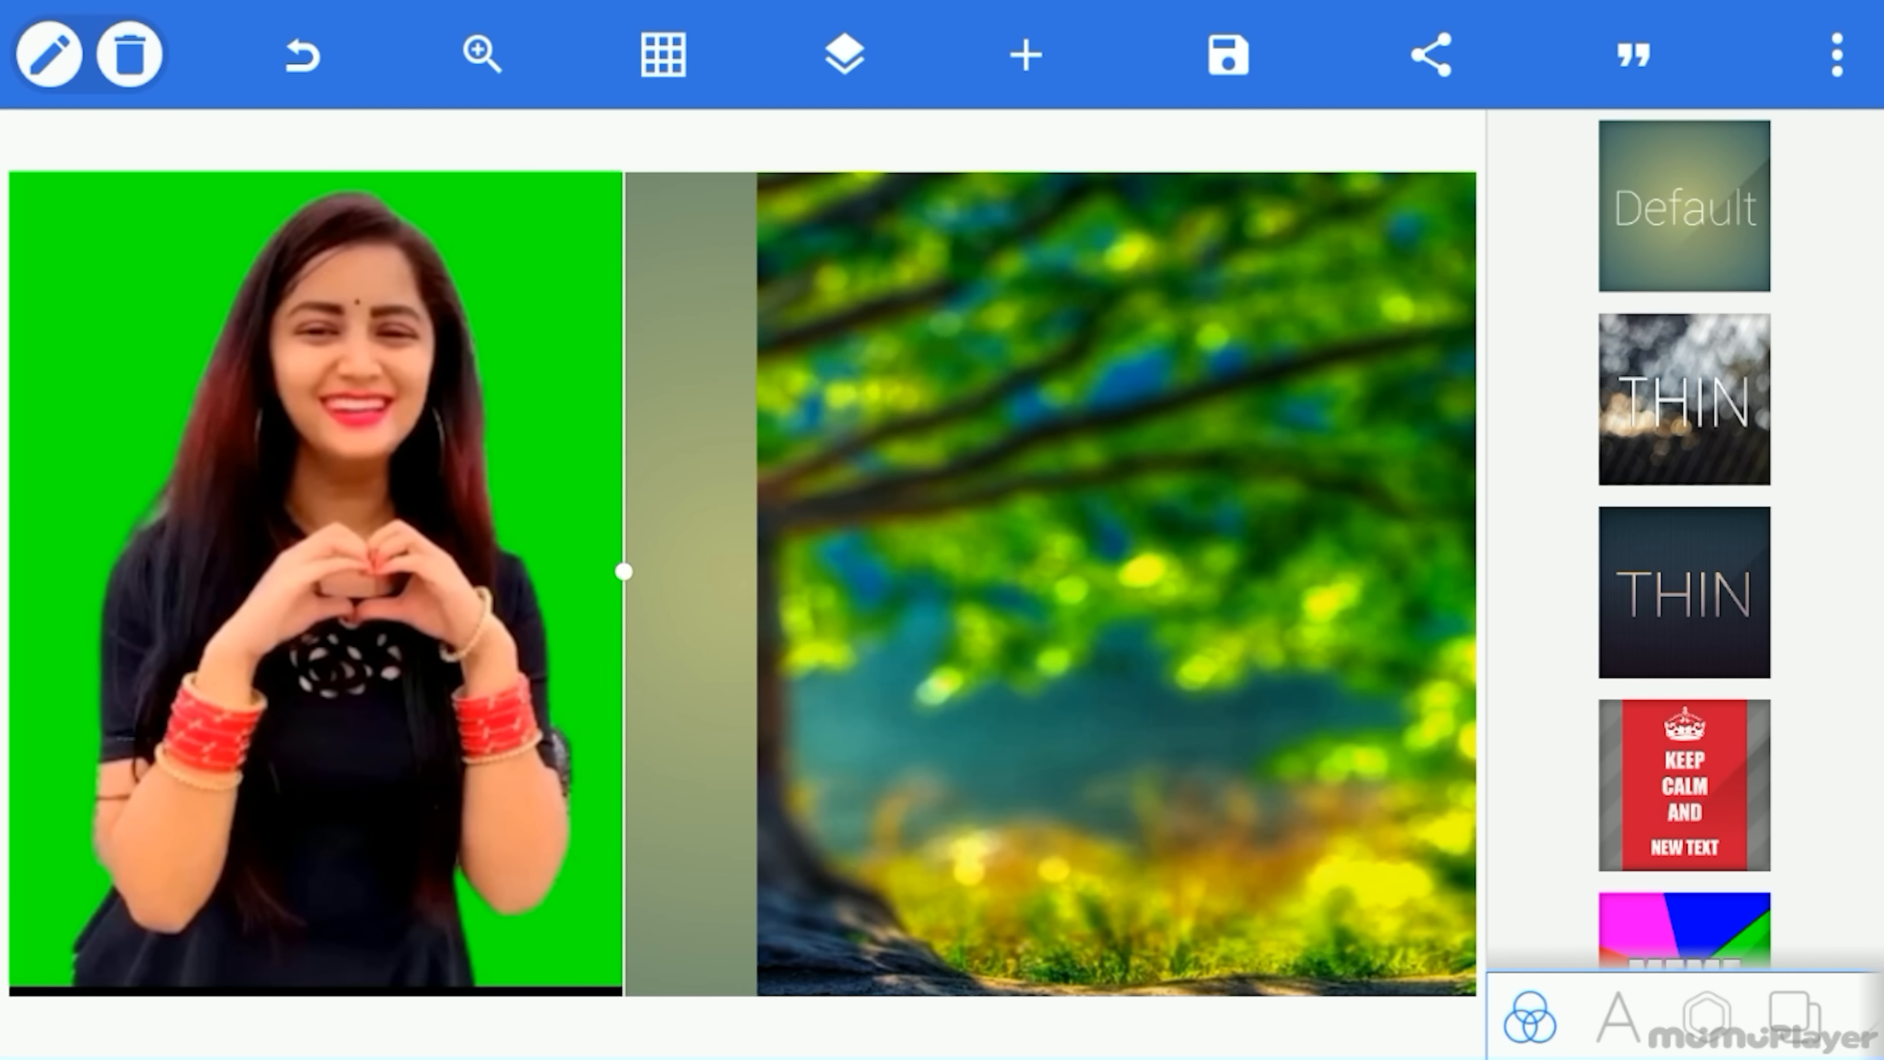
left_click_drag(622, 571, 754, 411)
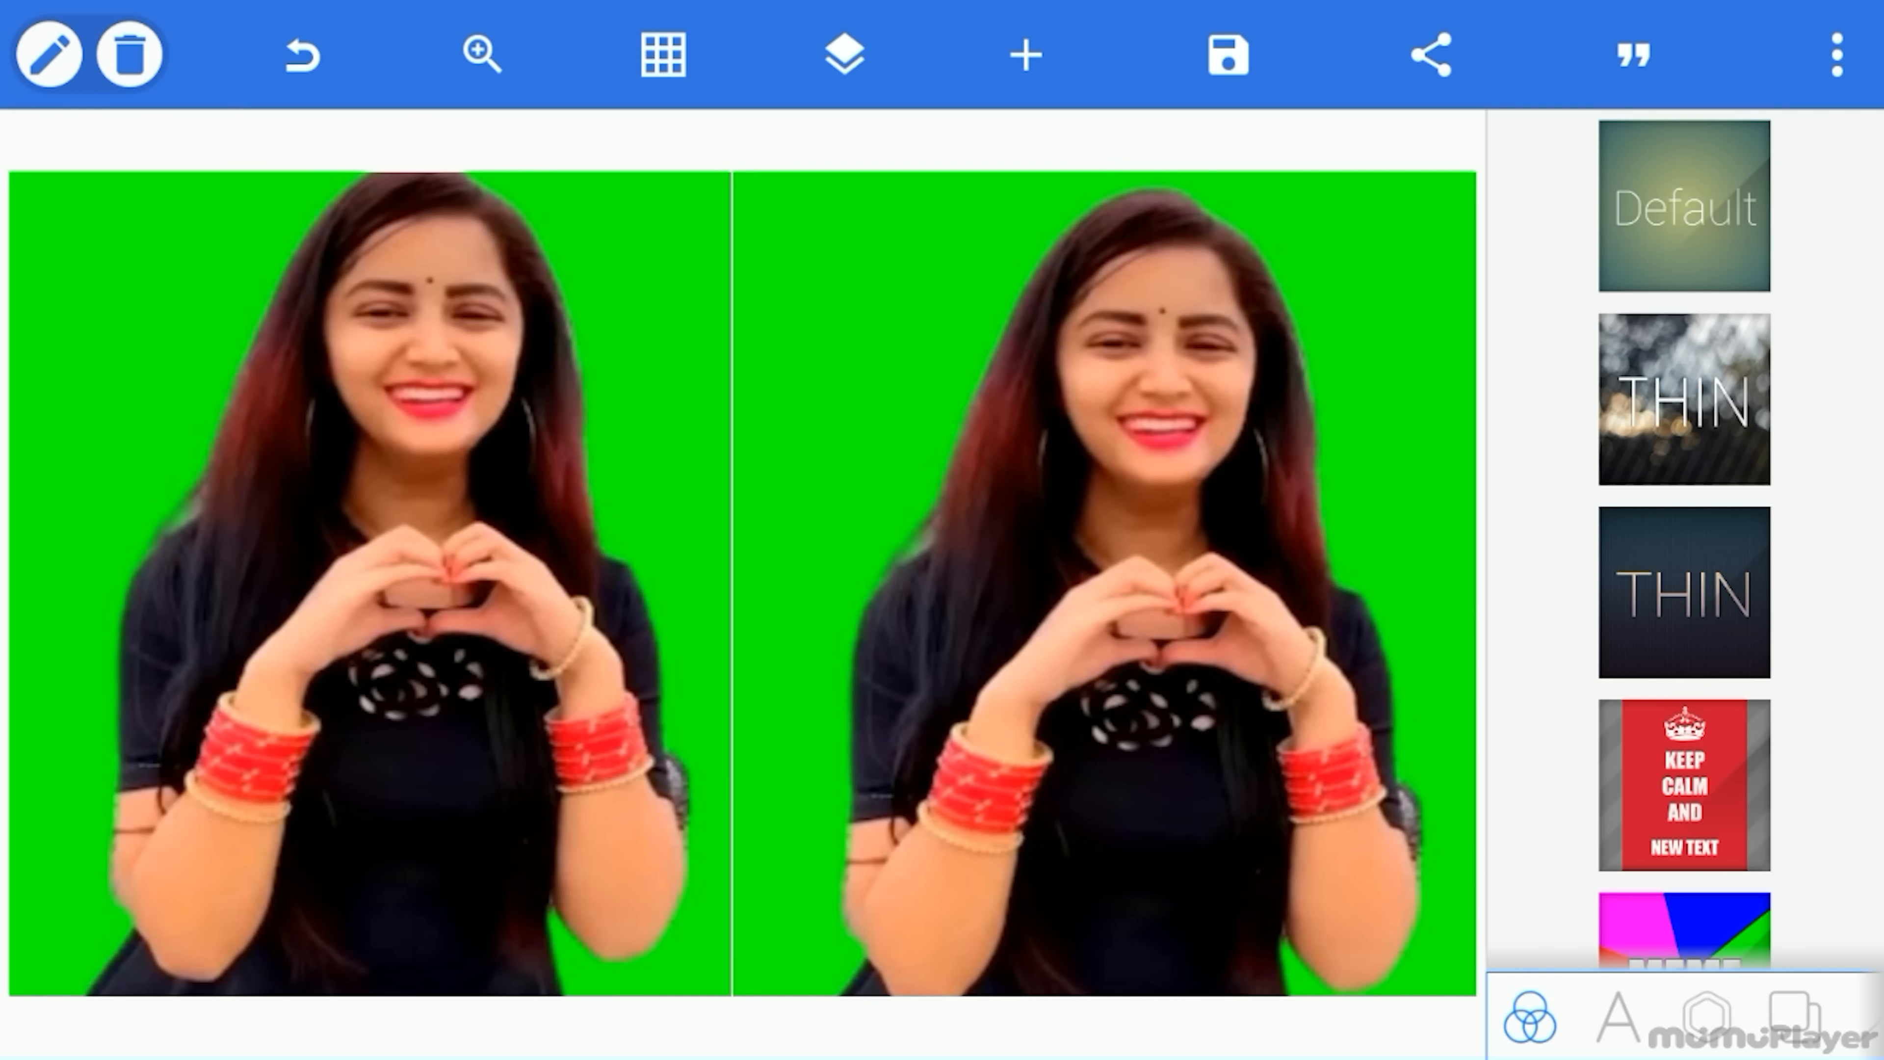
left_click(1836, 55)
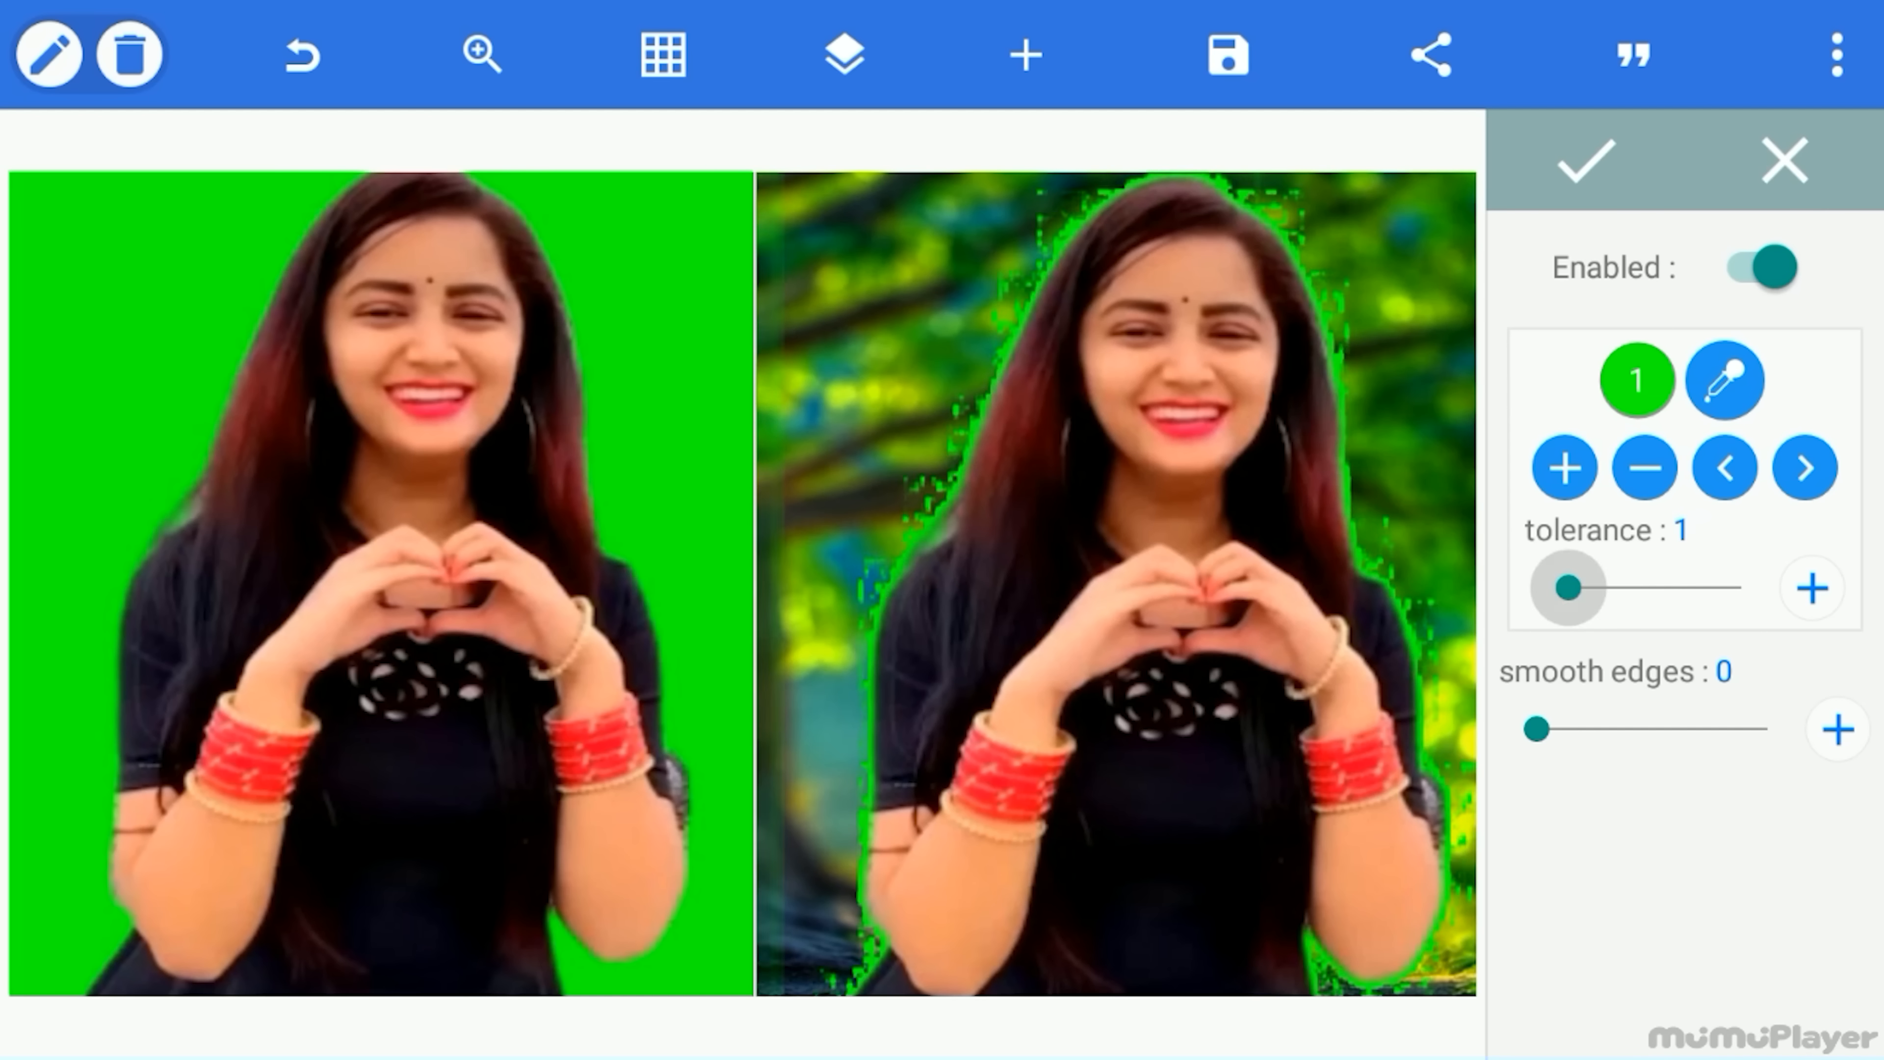
Raise chroma-key tolerance to 44 so the woman sits cleanly over the tree bokeh
left_click_drag(1568, 588, 1712, 588)
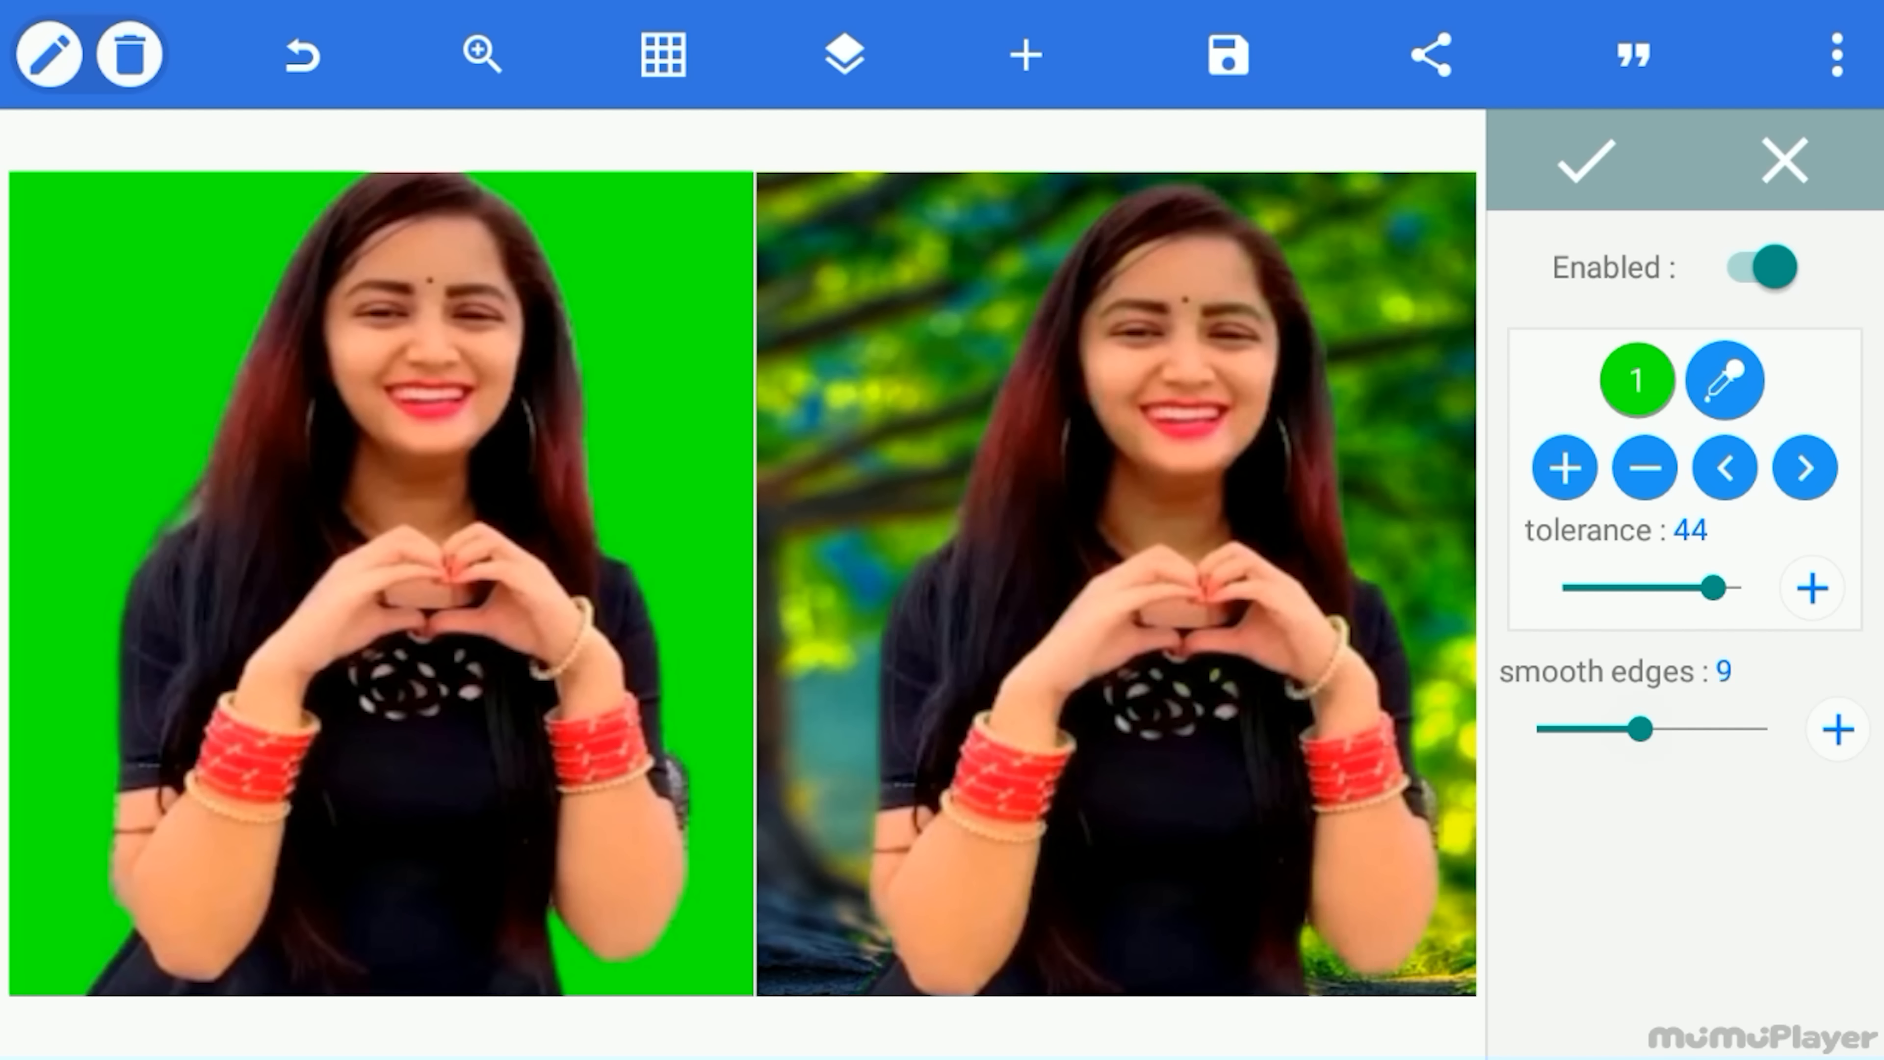